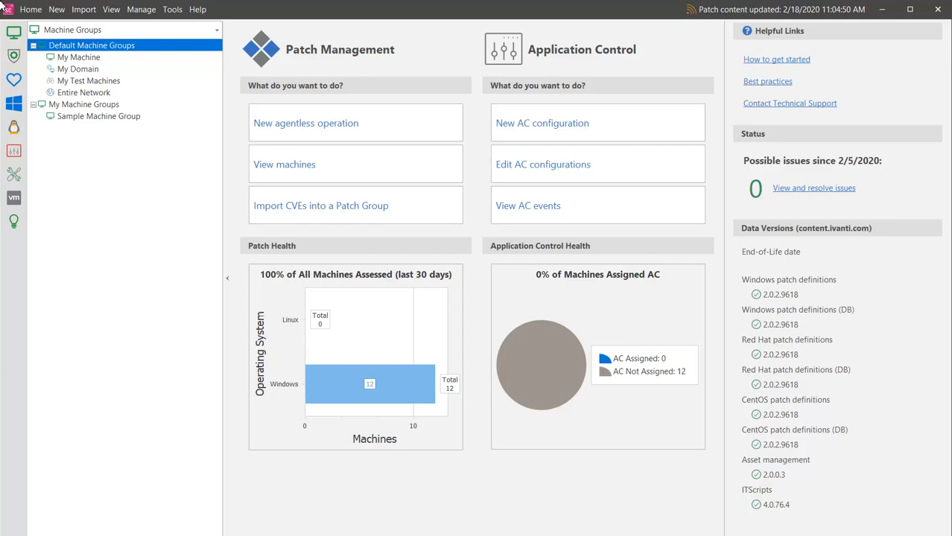
mouse_move(43, 22)
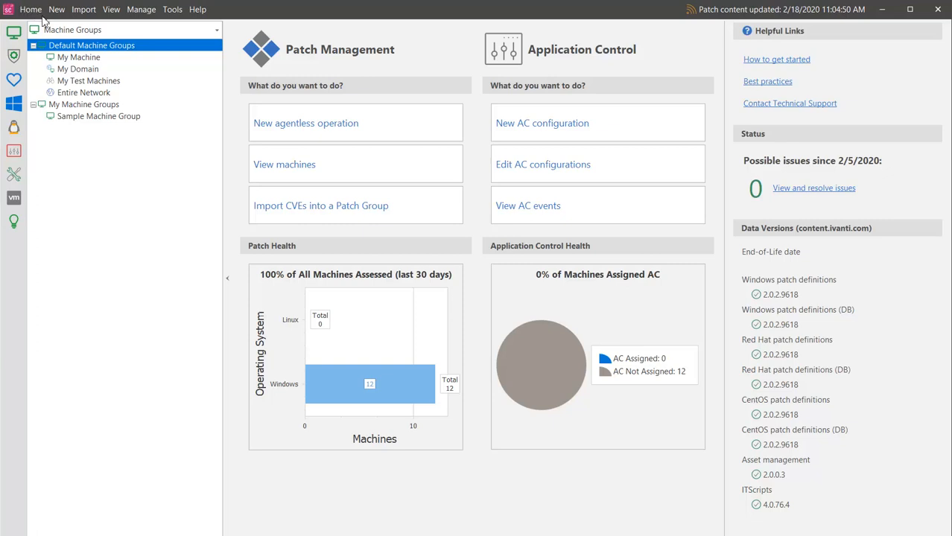
Bring up the Sample Machine Group editor from My Machine Groups.
double_click(98, 116)
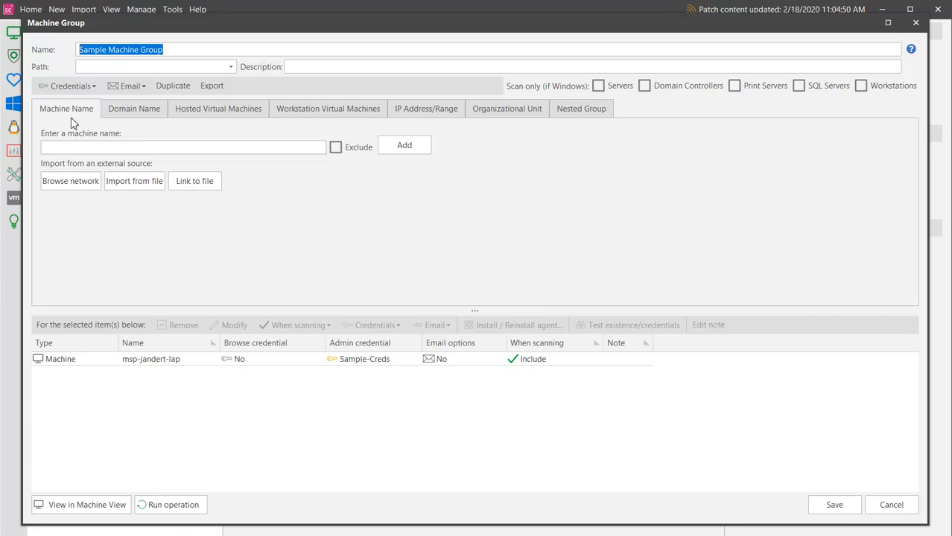
Show the Hosted Virtual Machines list with the VI-Creds host server and its VMs.
click(217, 107)
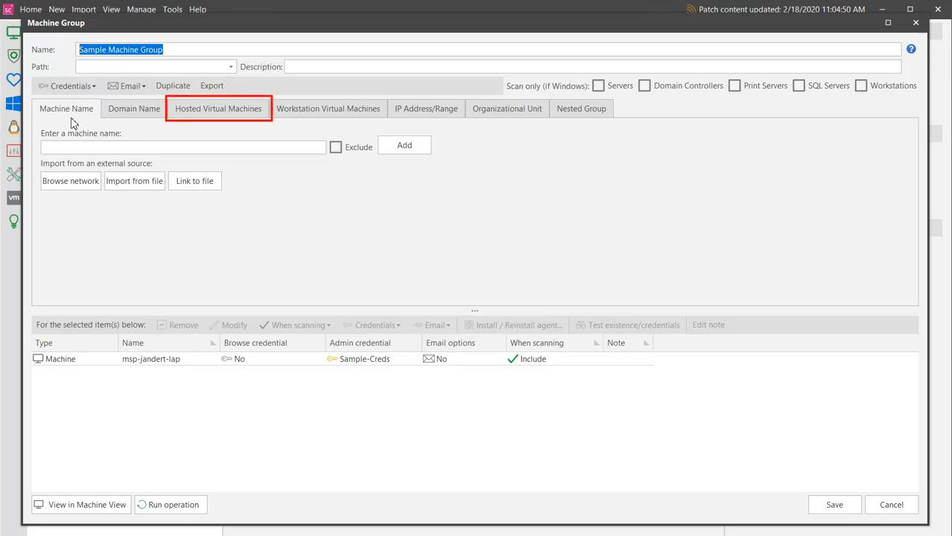
click(217, 107)
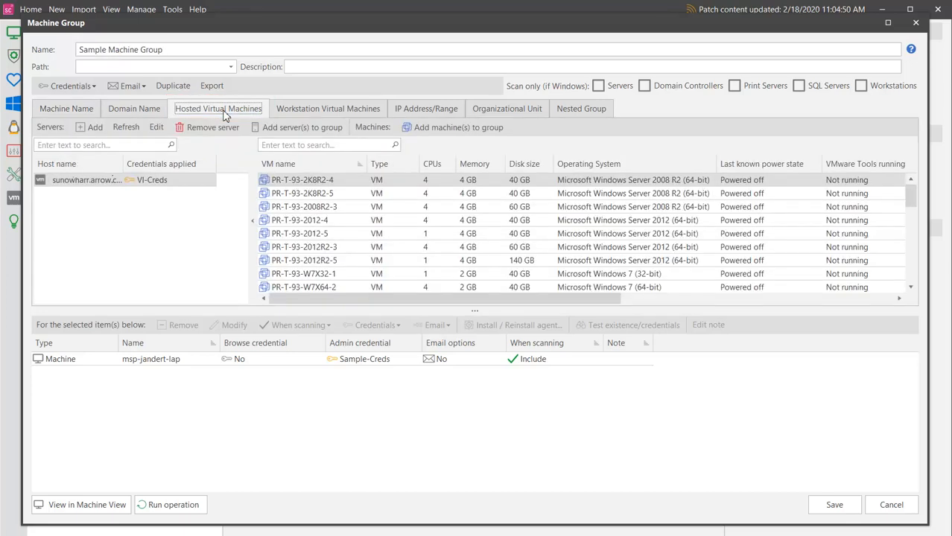
click(85, 179)
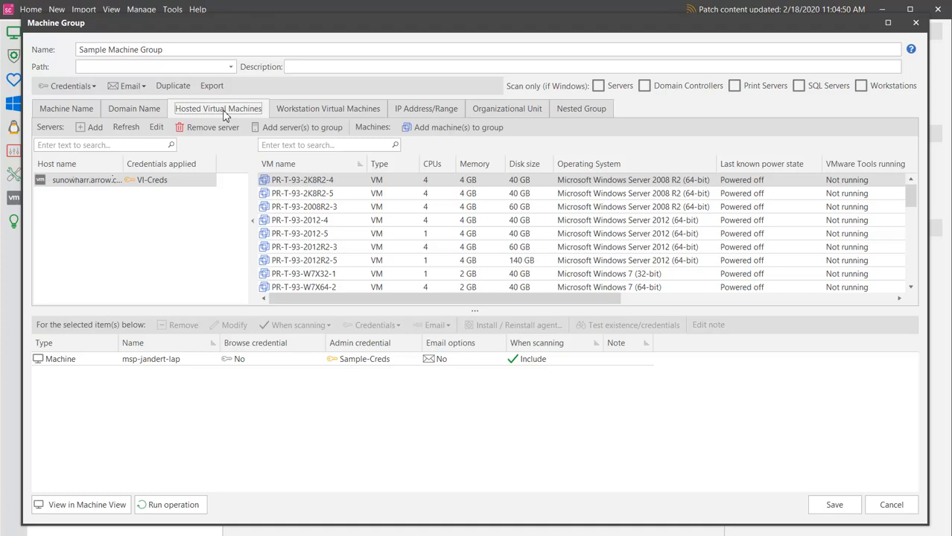
Add VMs PR-T-93-2012R2-5, PRT94-2012R2-3 and template PR-TMP-94-W10X32-1 to the group.
click(304, 259)
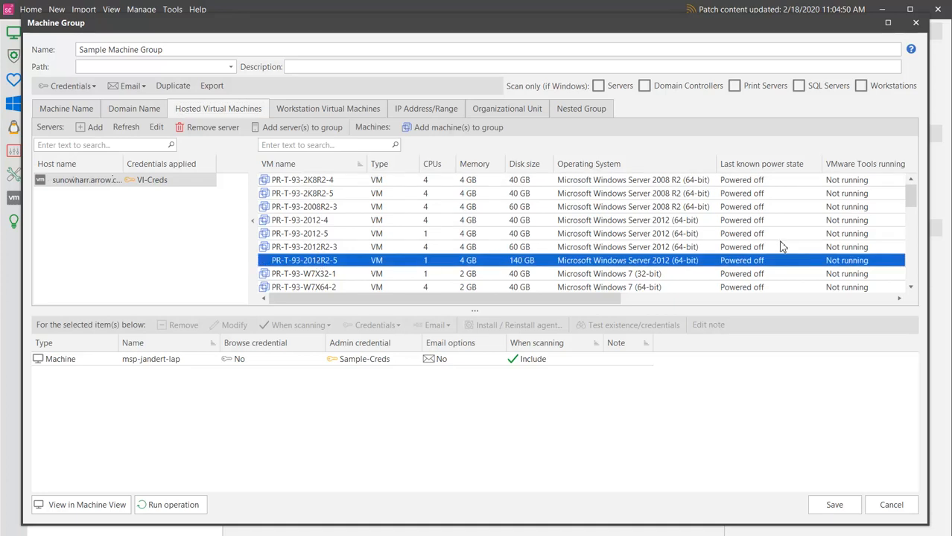
scroll(down, 3)
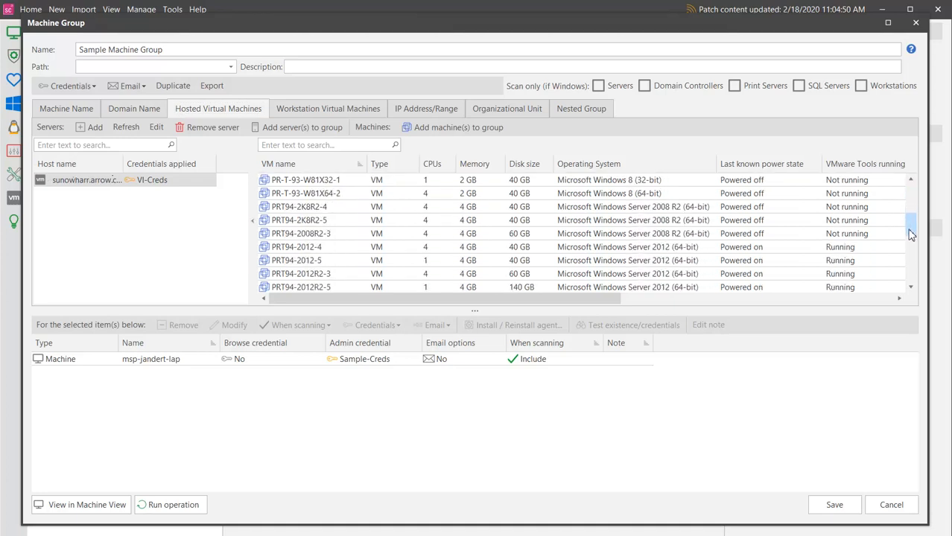
scroll(down, 3)
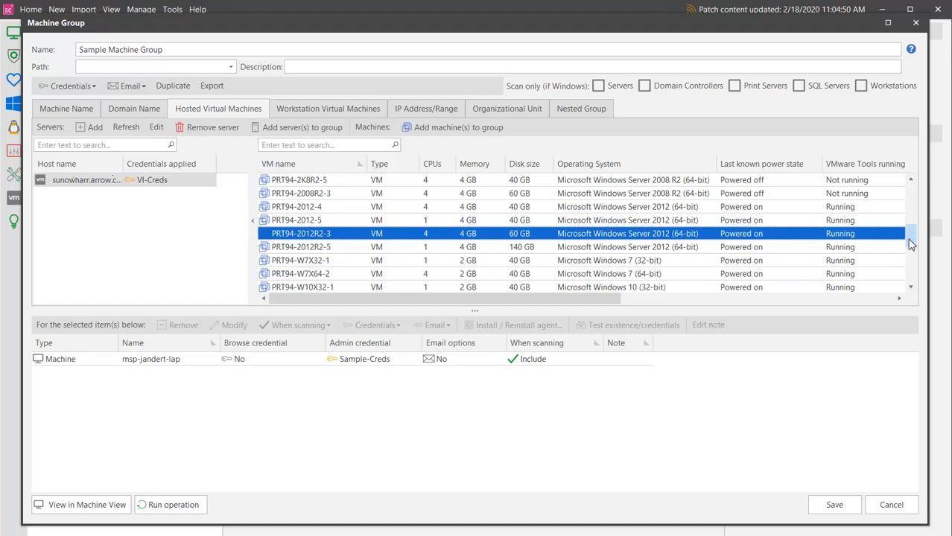
scroll(down, 3)
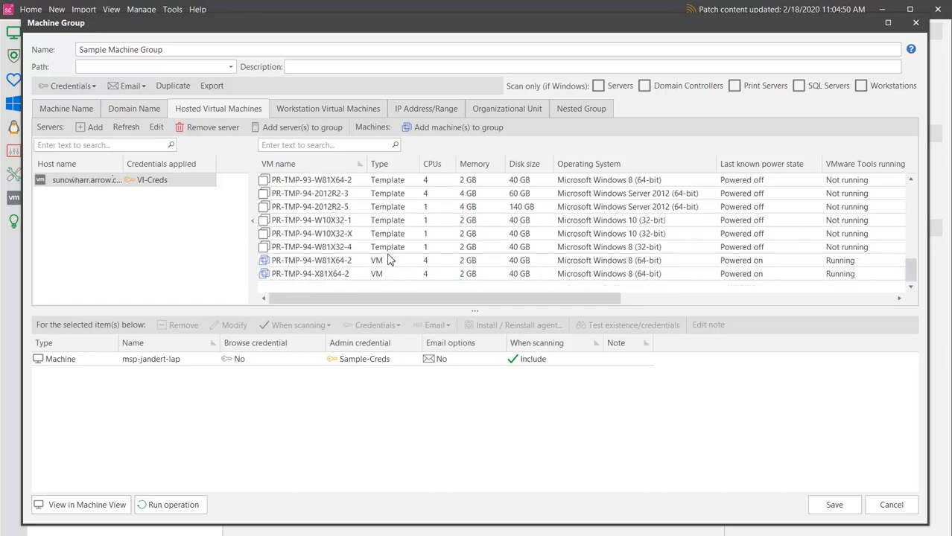
click(310, 221)
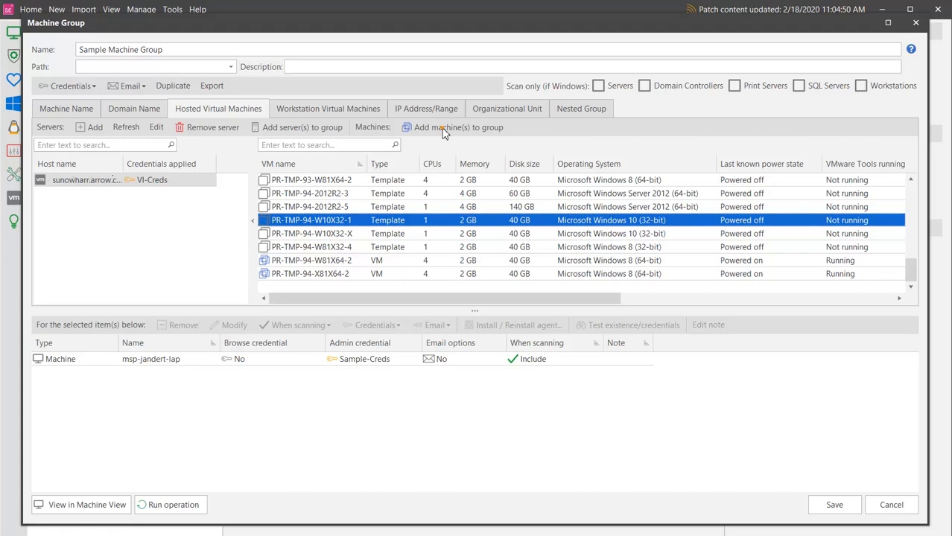
click(457, 127)
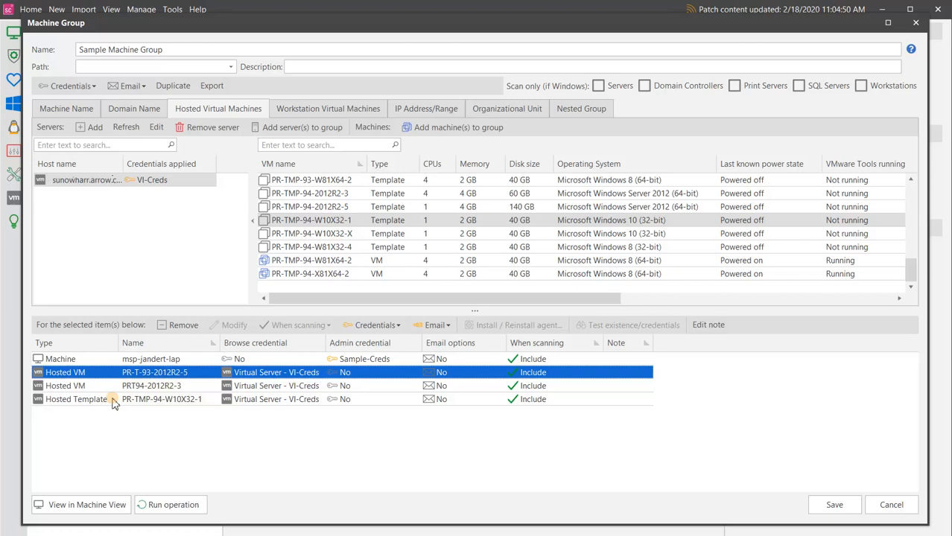
Assign VM-Creds as admin credential to the two hosted VMs and the hosted template.
click(375, 325)
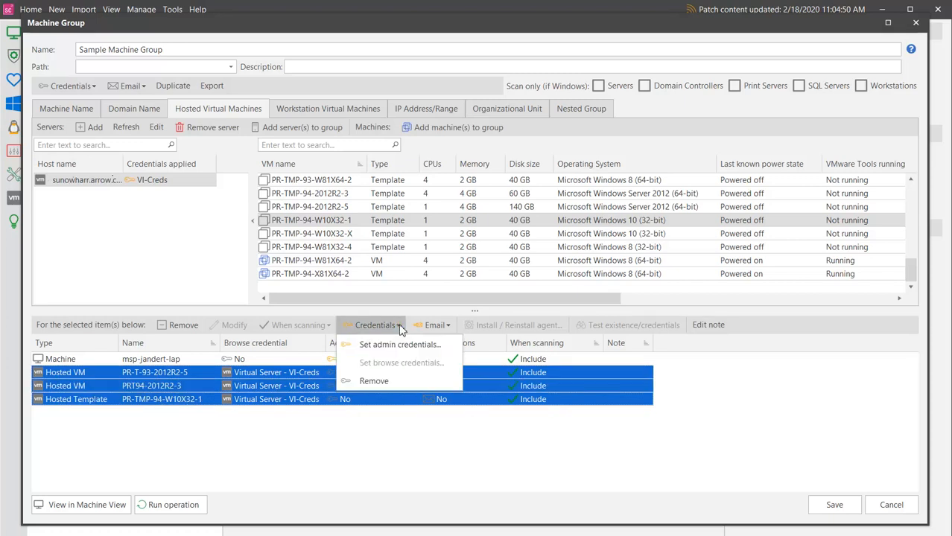
click(399, 344)
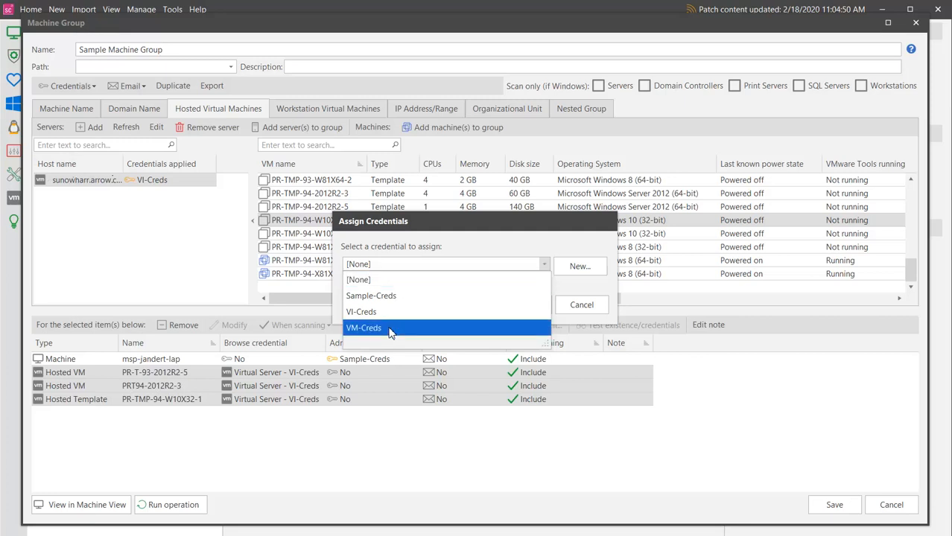
click(364, 328)
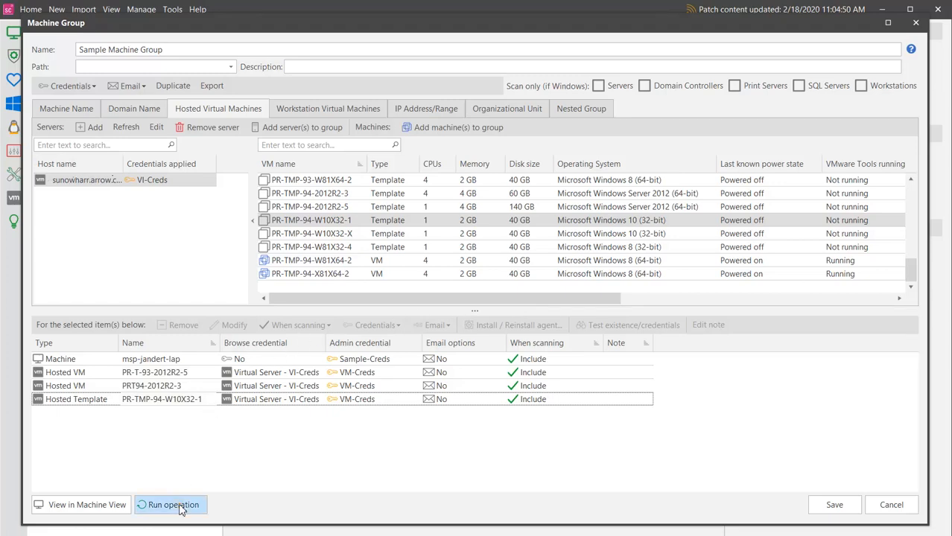
Run the group scan, finding 4 machines, then hide the Operations Monitor.
click(173, 503)
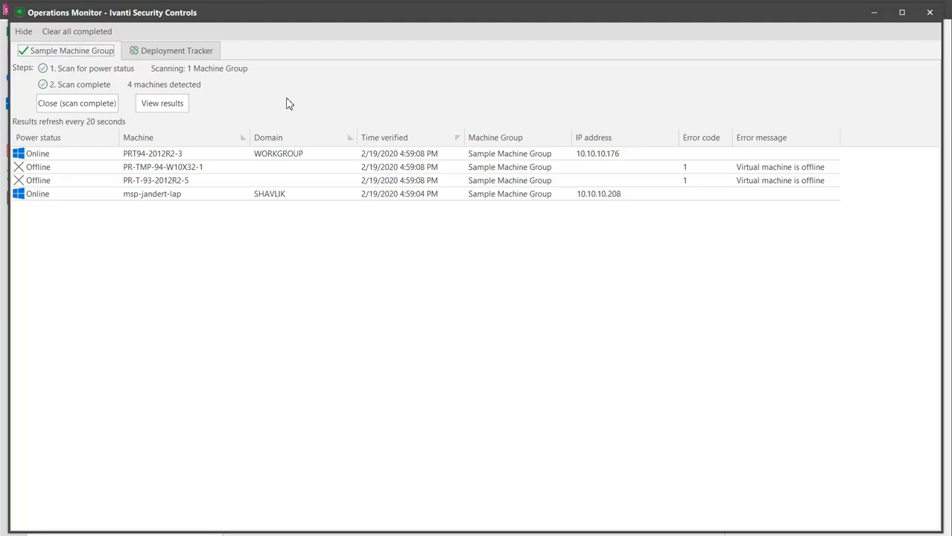
mouse_move(792, 81)
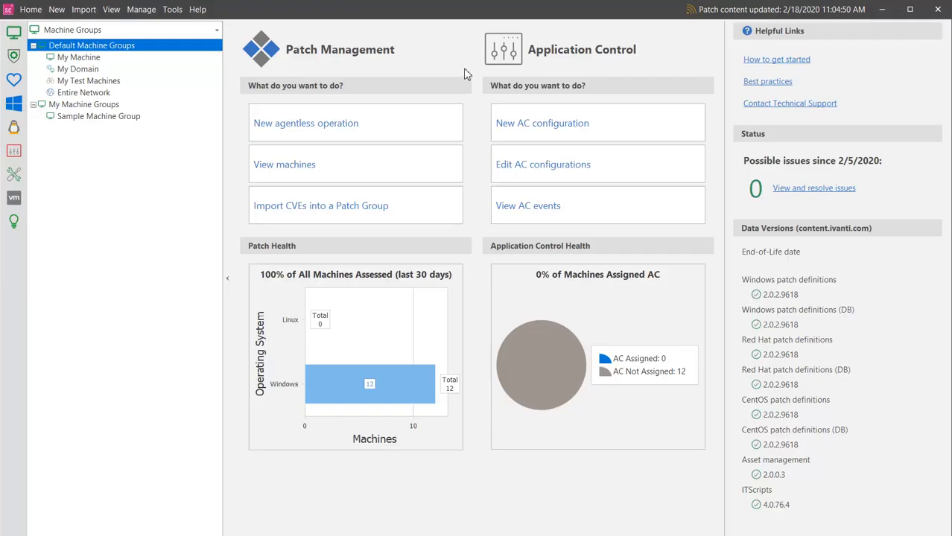
click(305, 122)
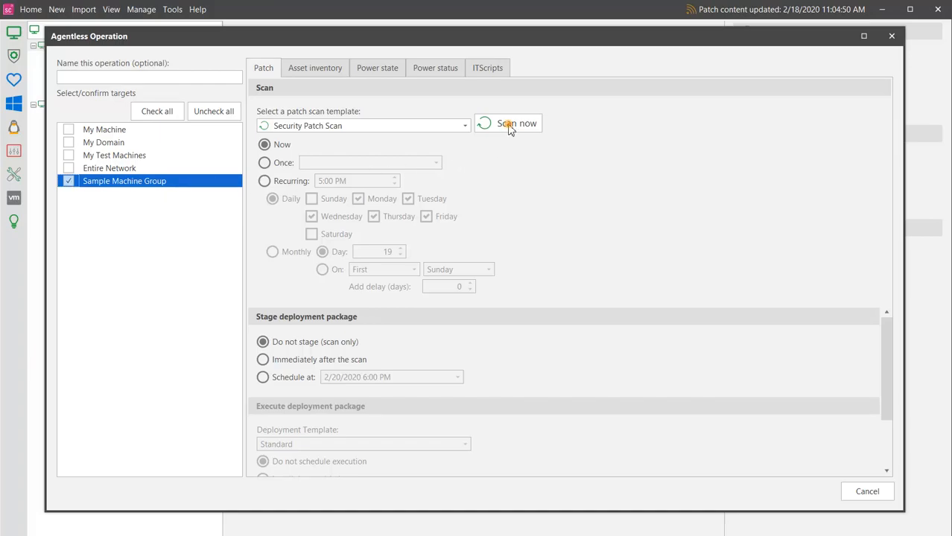
Start the Security Patch Scan of Sample Machine Group's 4 machines now.
click(516, 122)
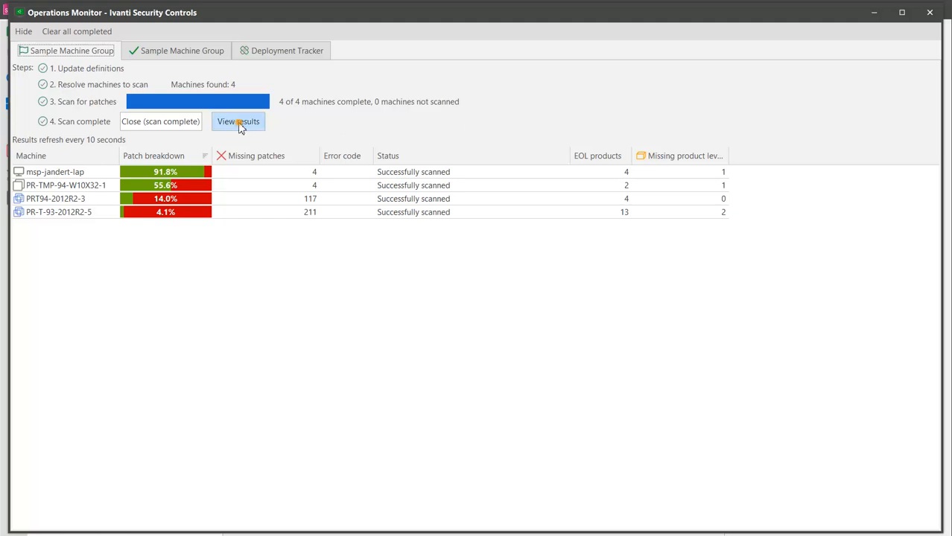
View the scan results, then switch the left pane to Windows Patch Templates and Groups.
click(239, 122)
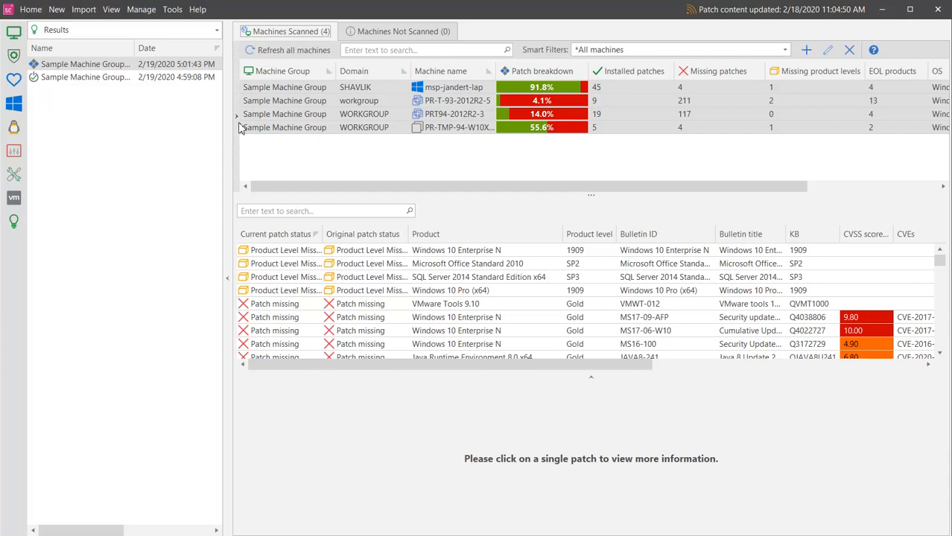
click(454, 87)
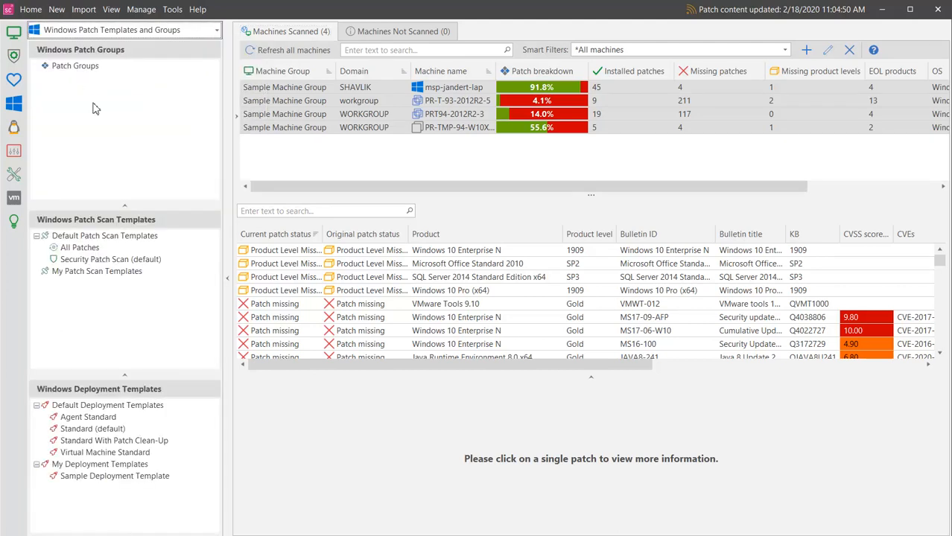
double_click(115, 477)
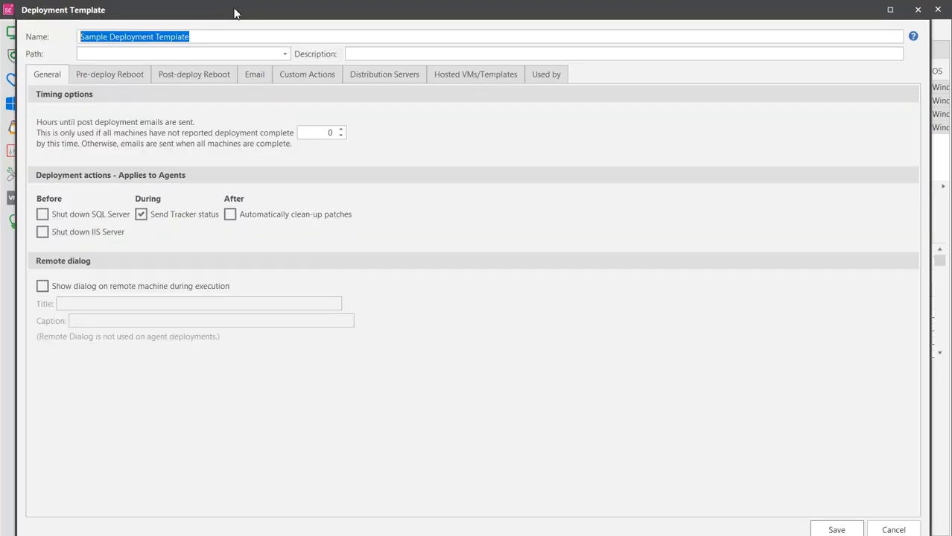
click(475, 75)
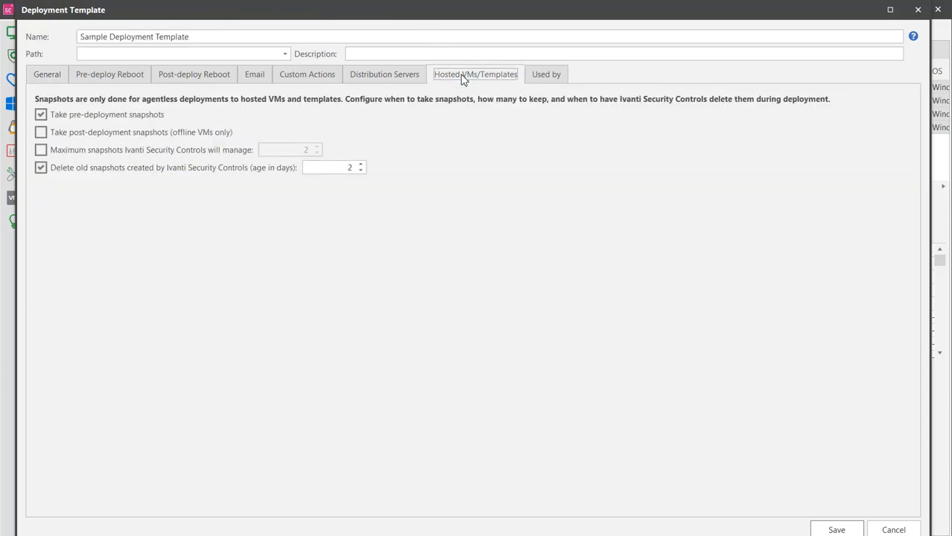
click(40, 113)
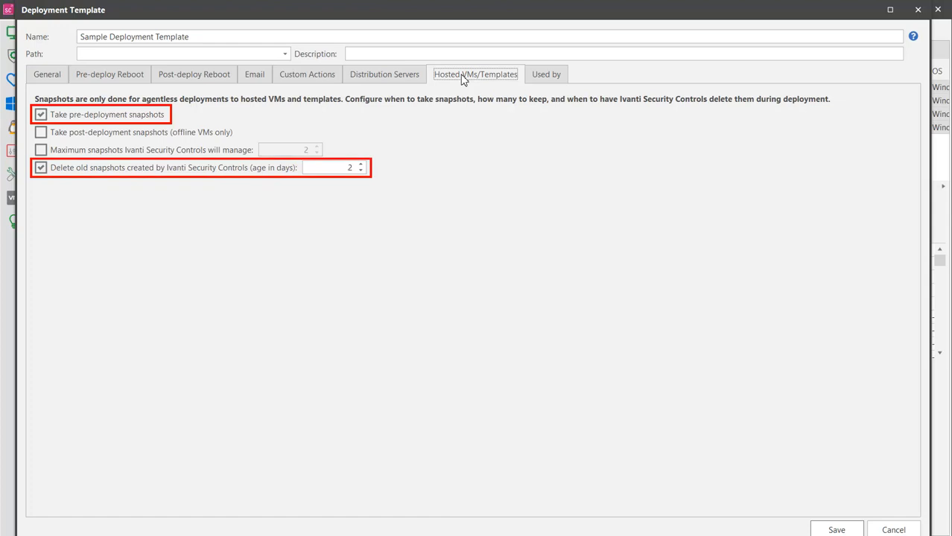
mouse_move(486, 80)
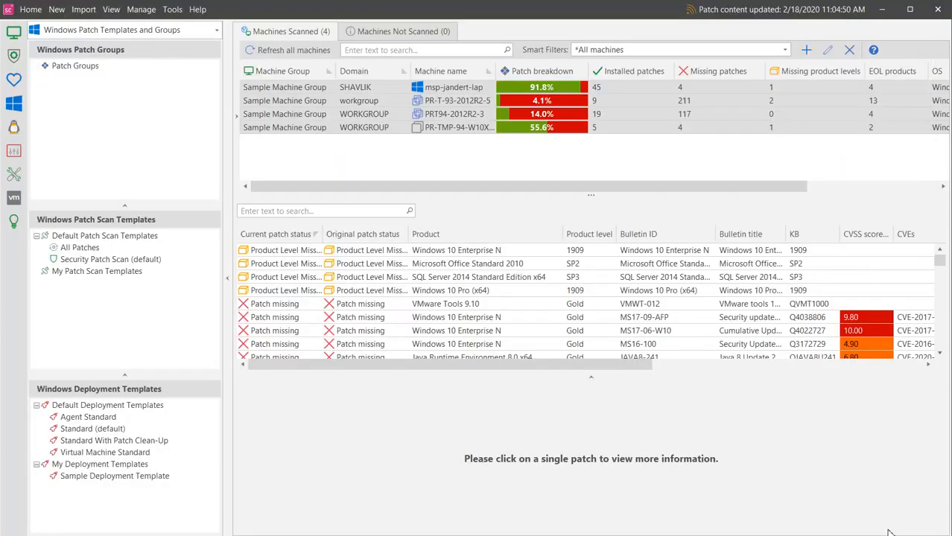
Switch the workspace view back to Results showing PRT94-2012R2-3's missing patches.
click(111, 30)
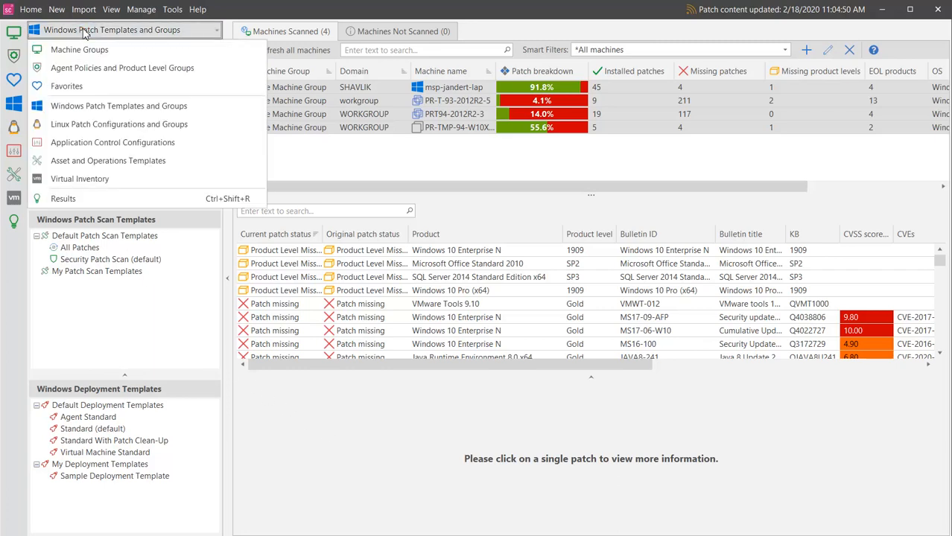
click(62, 198)
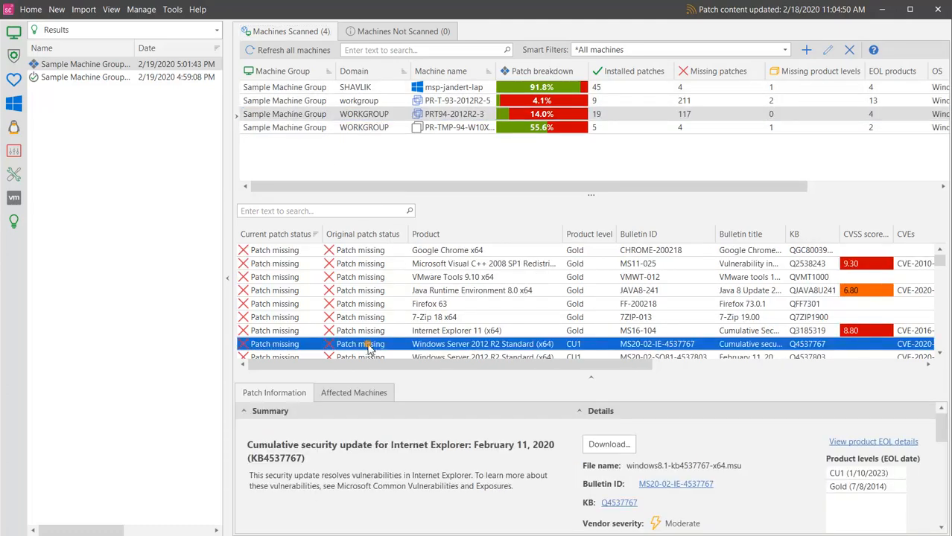
Deploy the selected KB4537767 patch to PRT94-2012R2-3 using Sample Deployment Template.
right_click(365, 343)
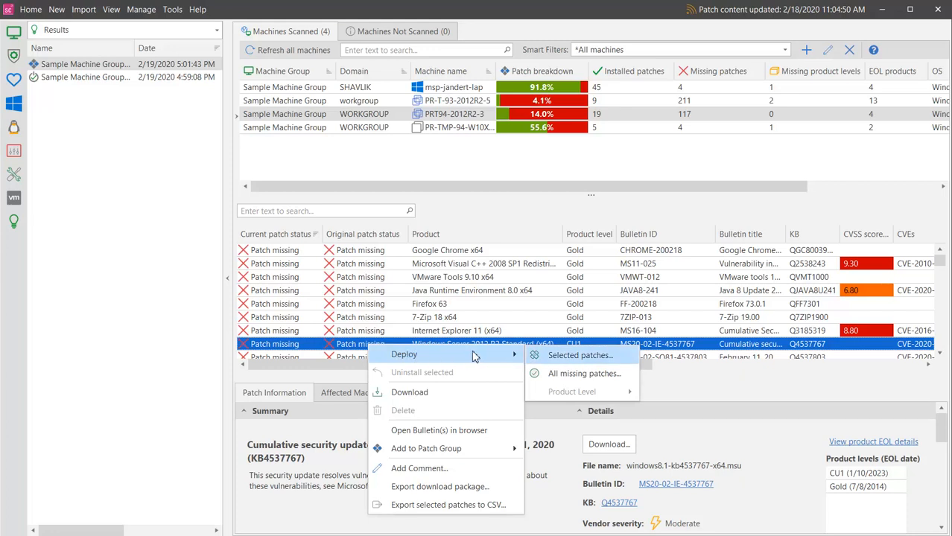
click(579, 354)
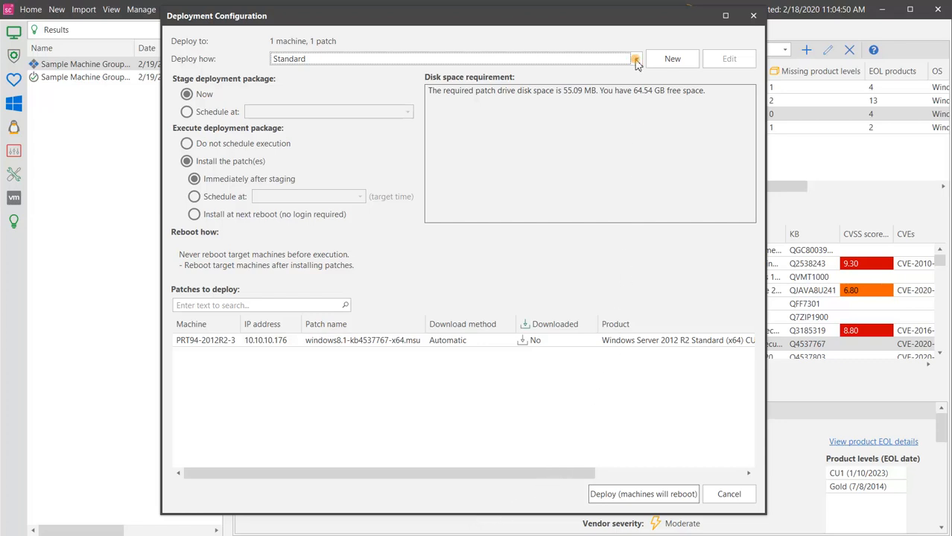
click(634, 59)
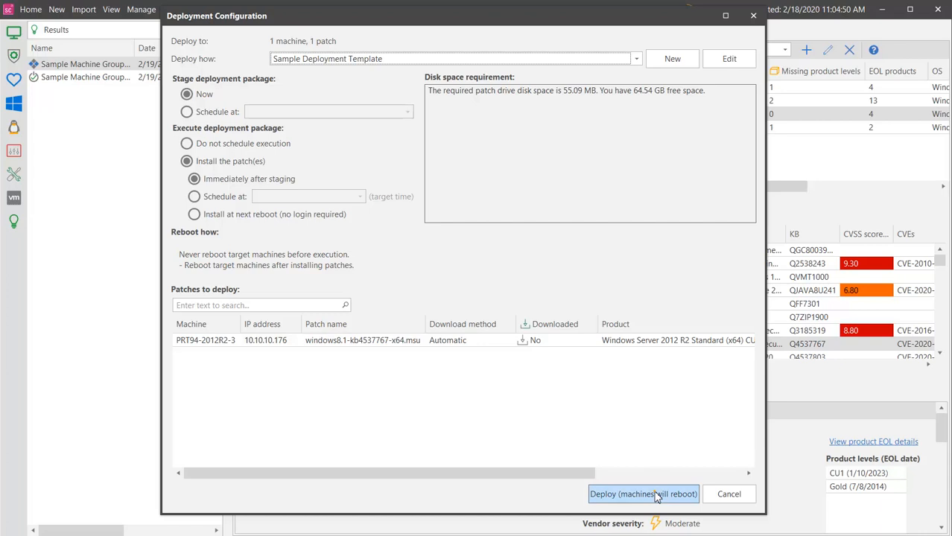
click(641, 494)
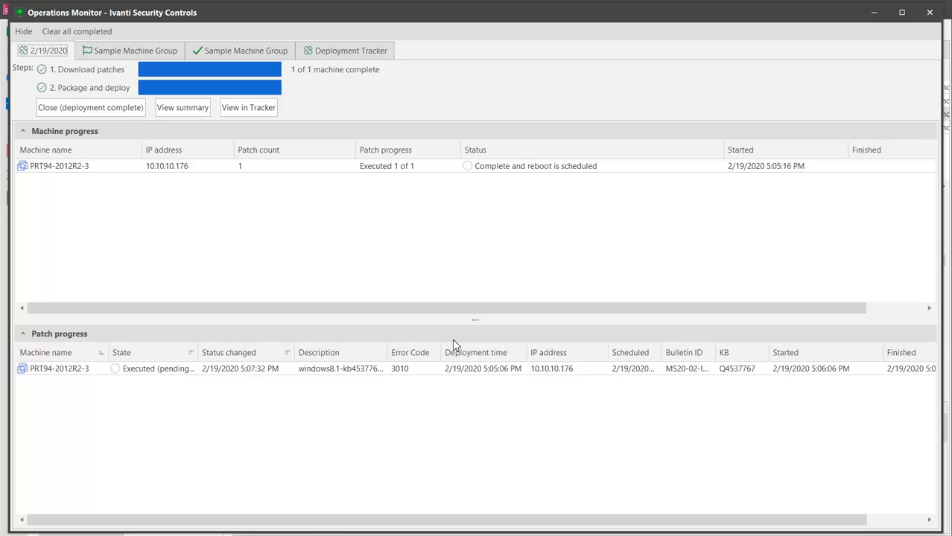
mouse_move(846, 236)
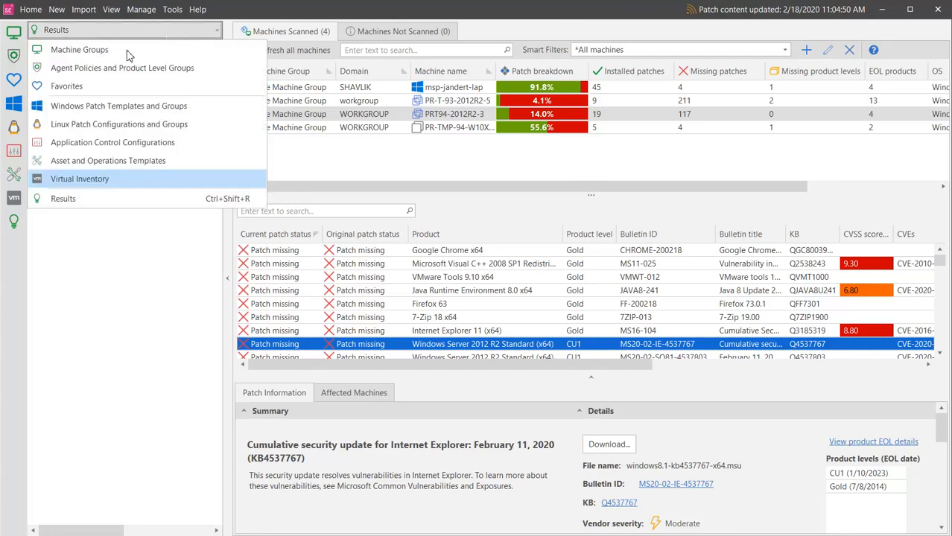
Switch to the Virtual Inventory view listing vCenter sunowharr.arrow.com, its ESXi host and VMs.
click(81, 179)
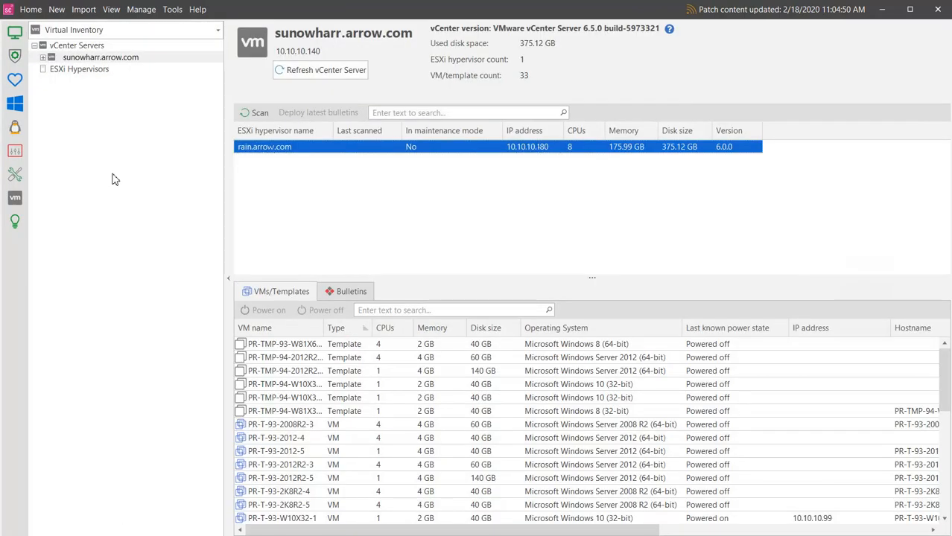